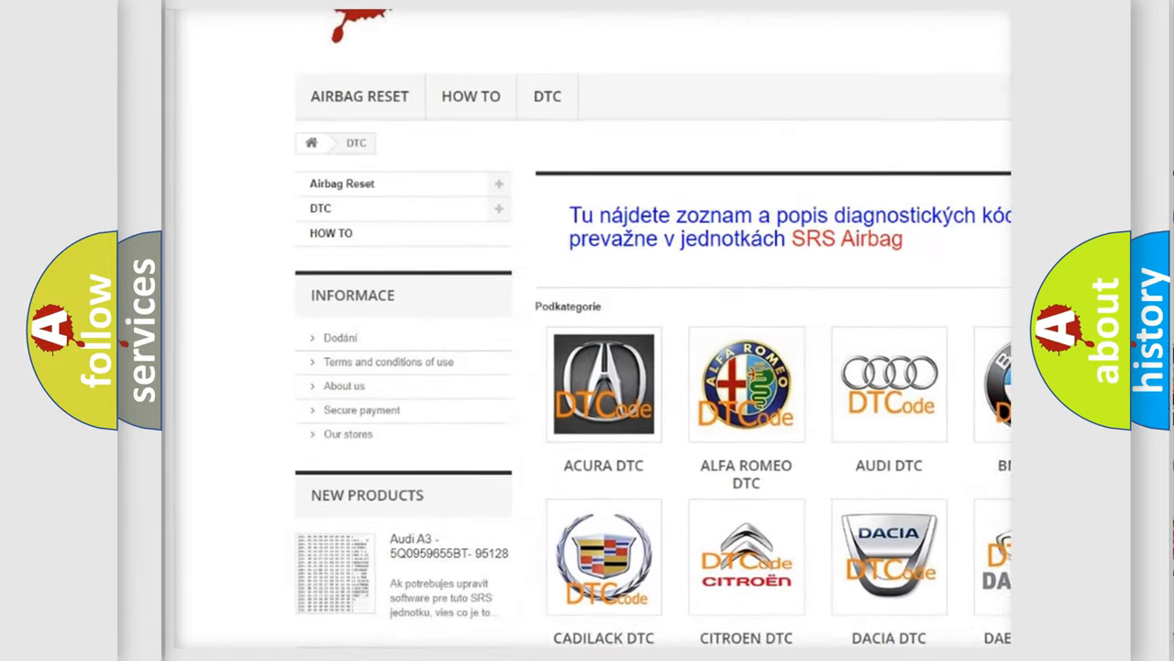
scroll("down", 3)
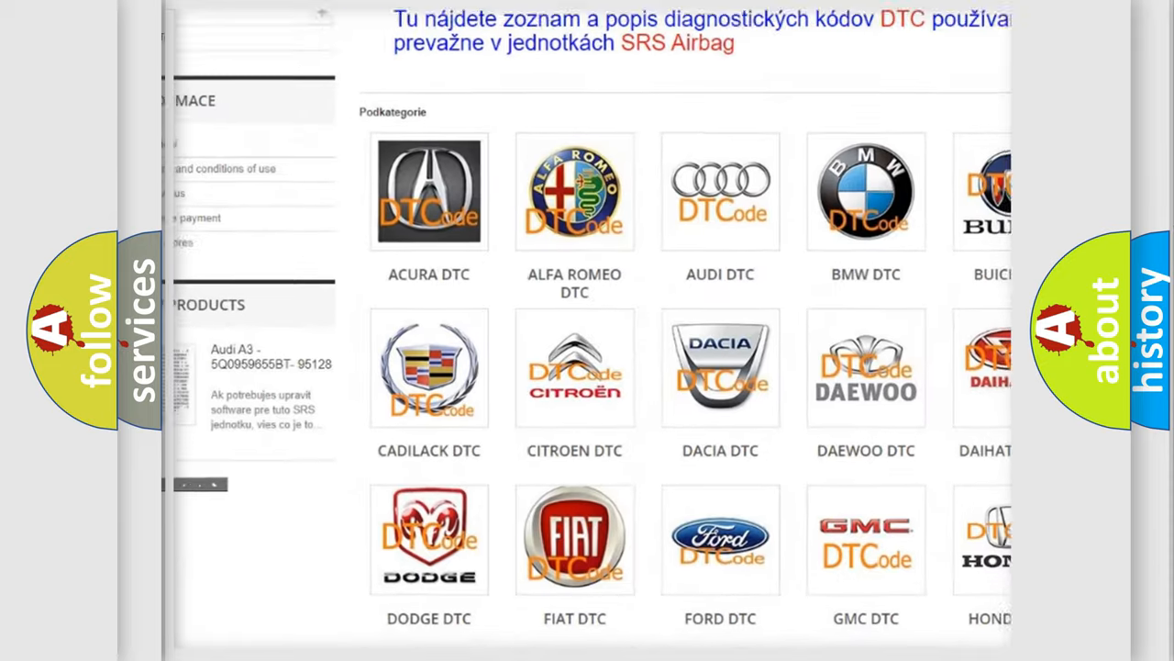
scroll("down", 3)
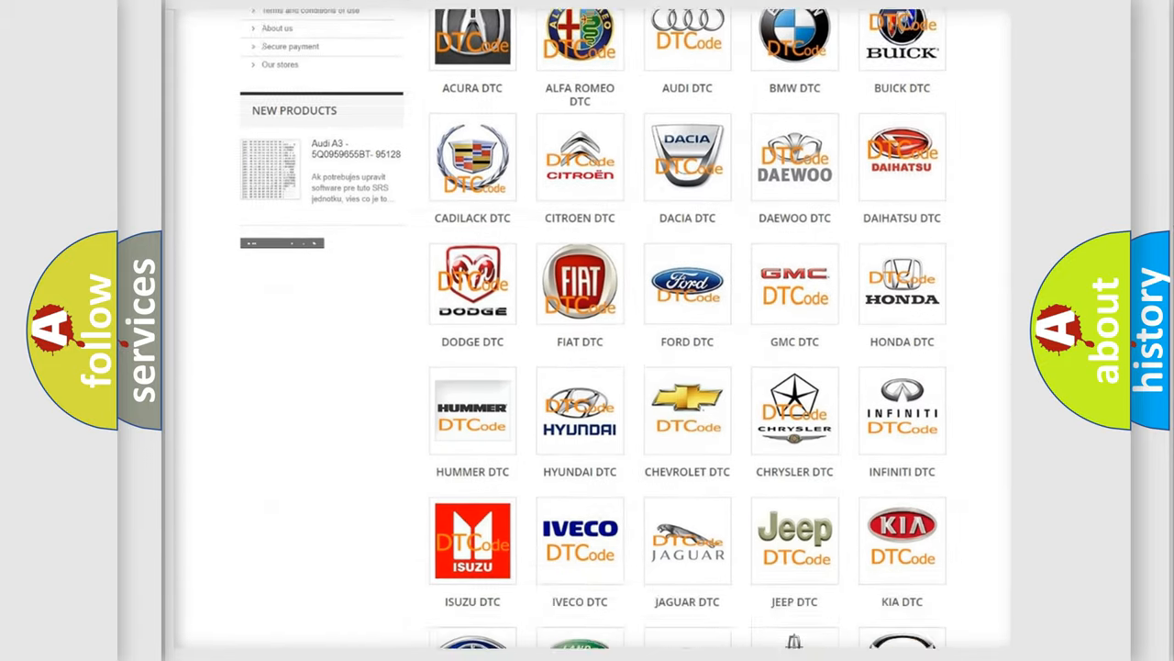
scroll("down", 3)
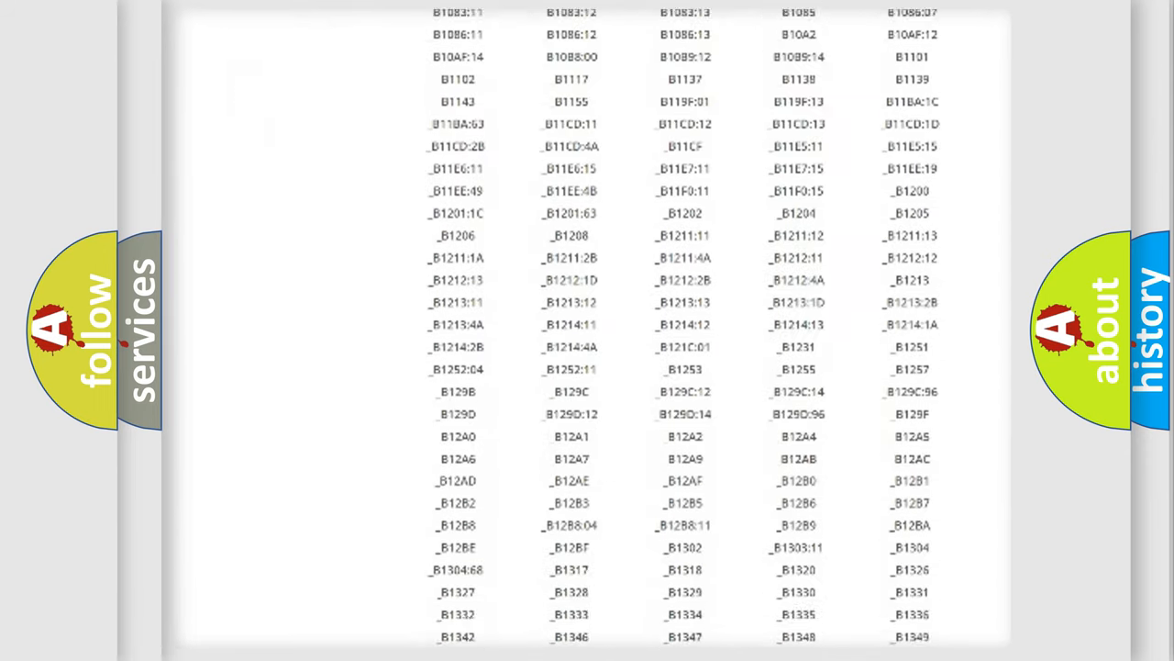
scroll("down", 3)
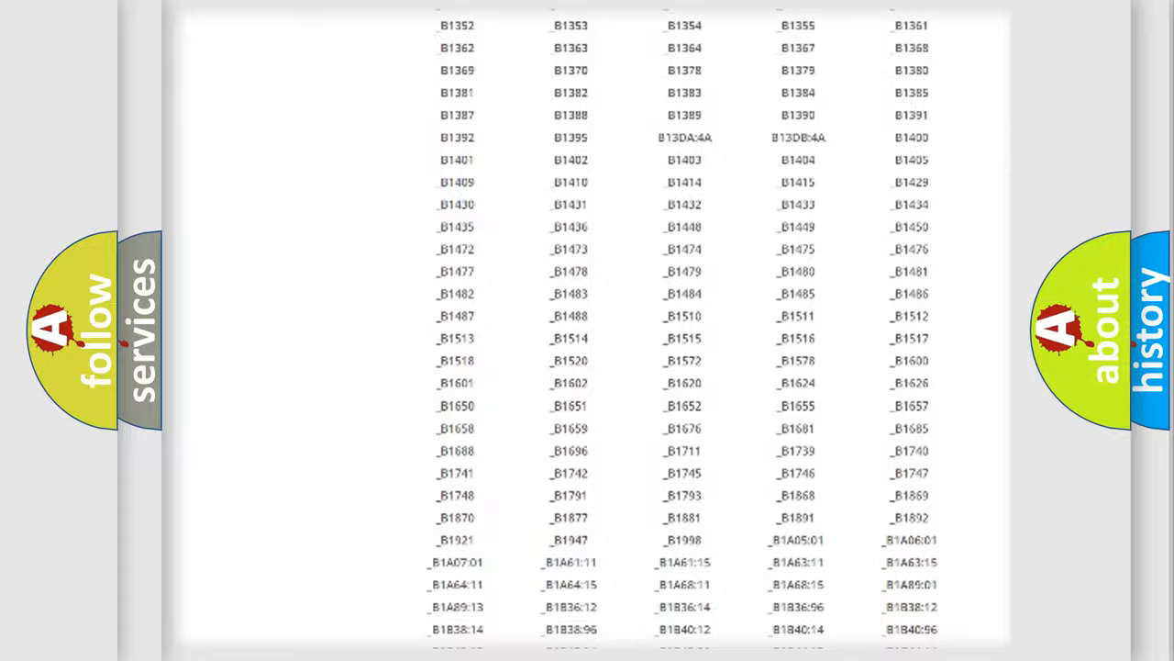